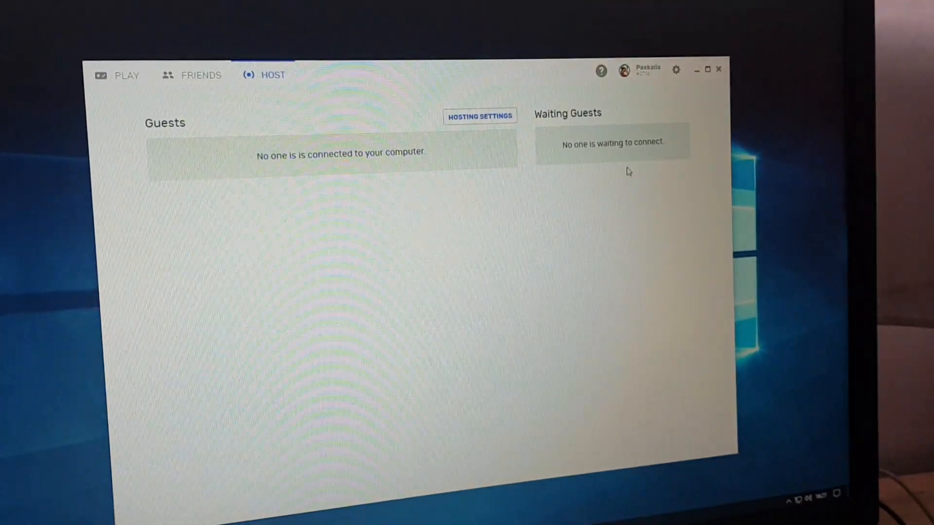
Step: Review the computer settings, hosting overview and computers list, then show the Friends page
click(648, 68)
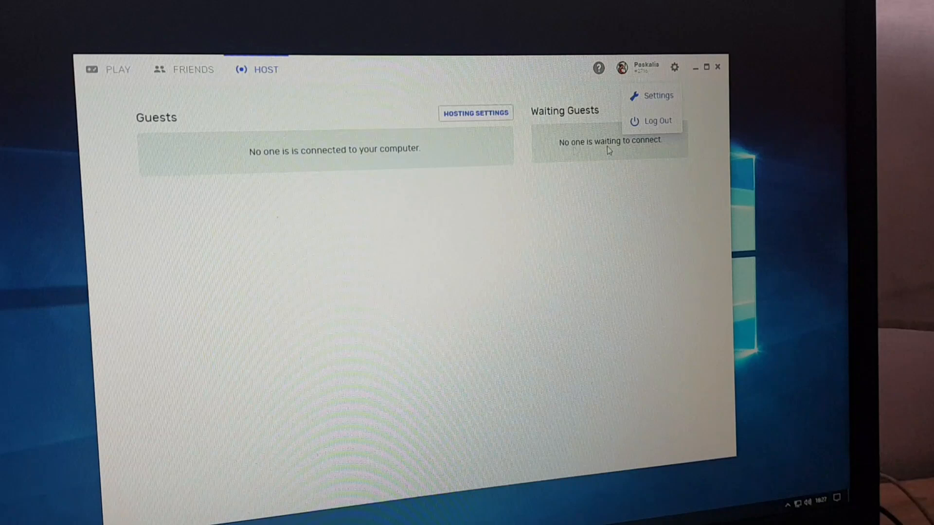
click(658, 95)
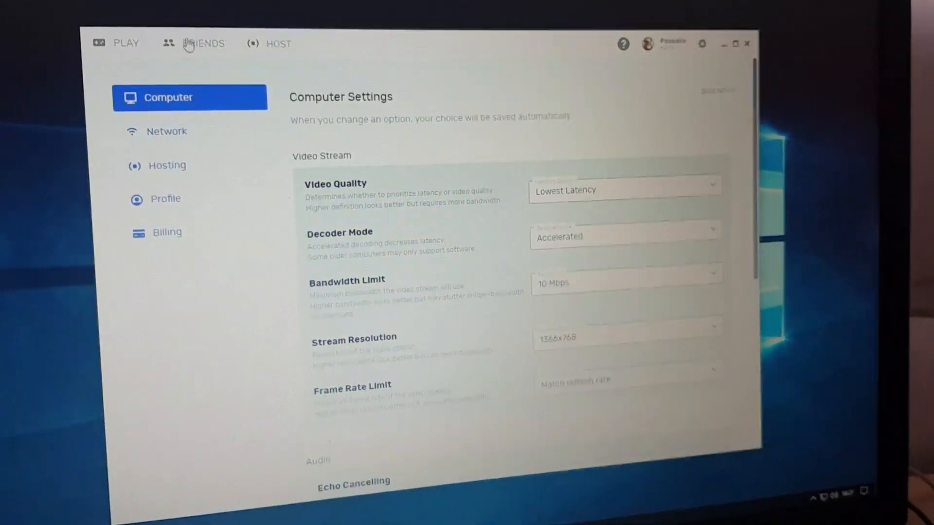
click(278, 44)
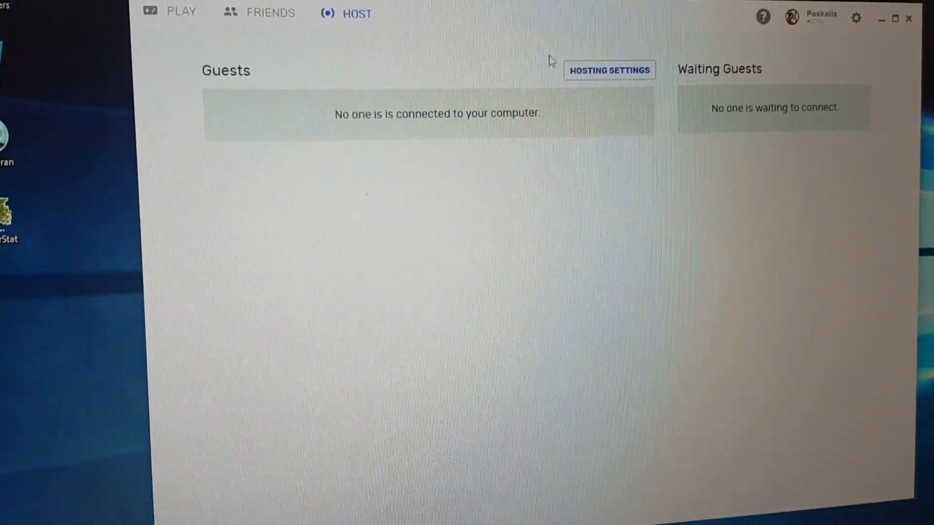
click(181, 13)
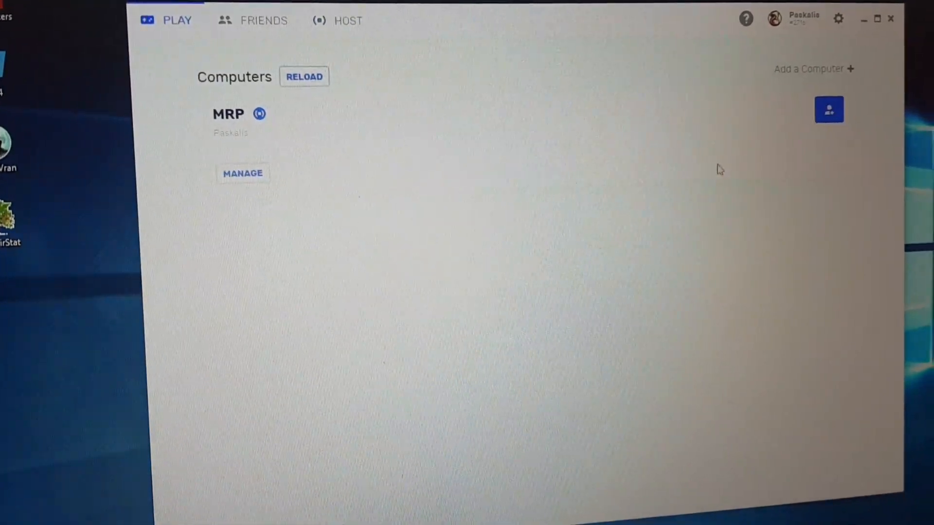
click(251, 20)
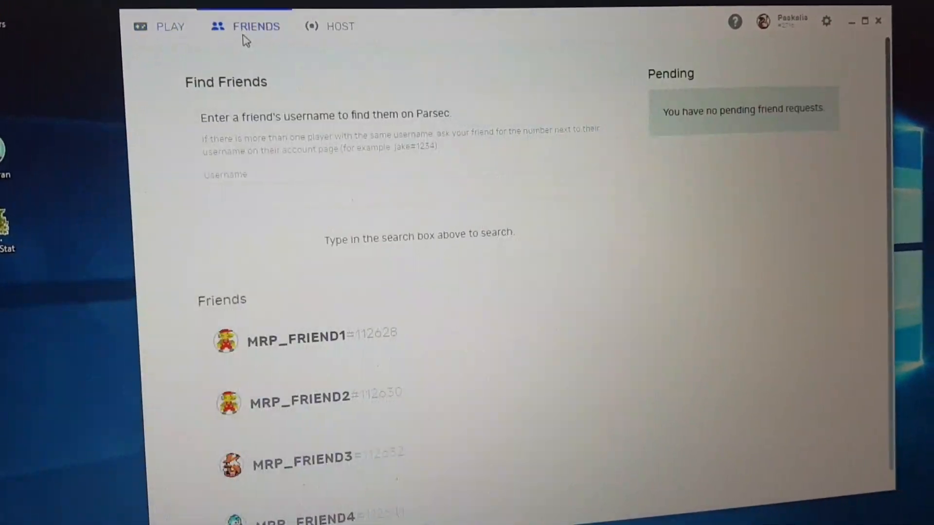